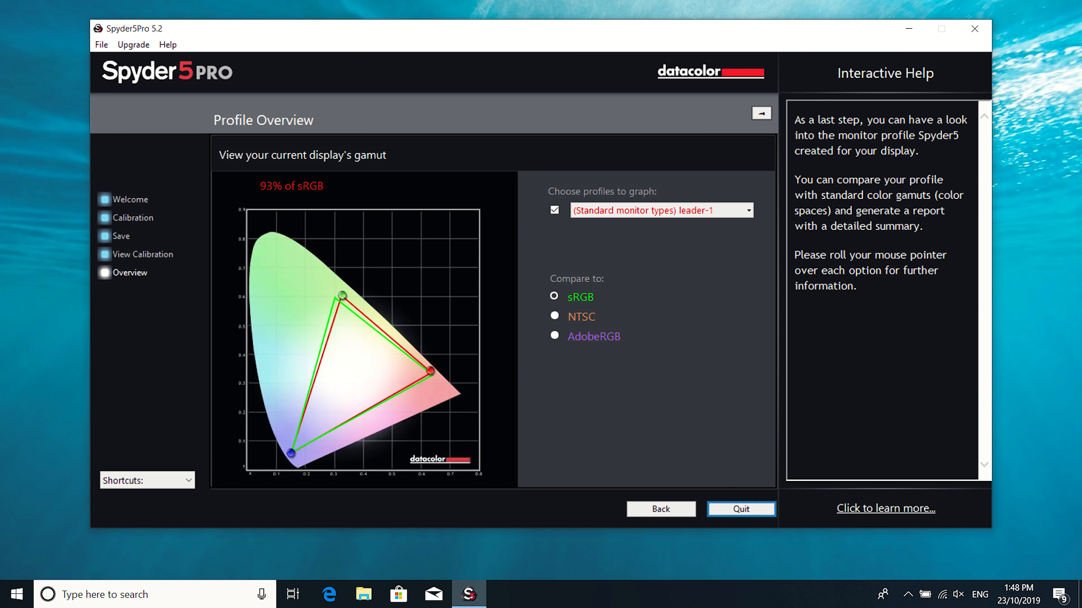
- Compare the display profile's gamut against NTSC instead of sRGB, reading 67% of NTSC
click(555, 316)
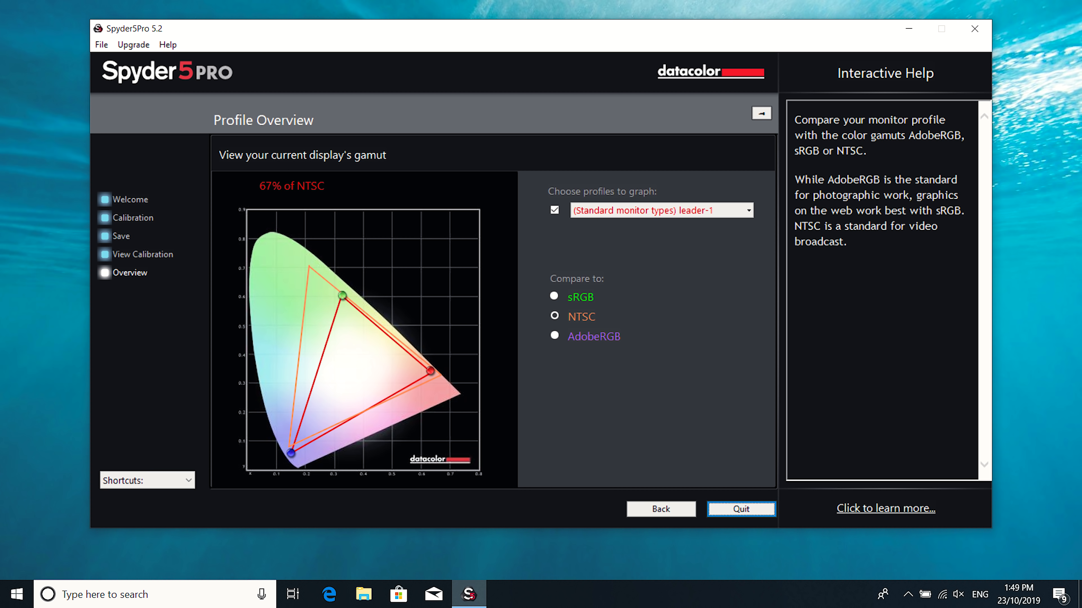
click(555, 337)
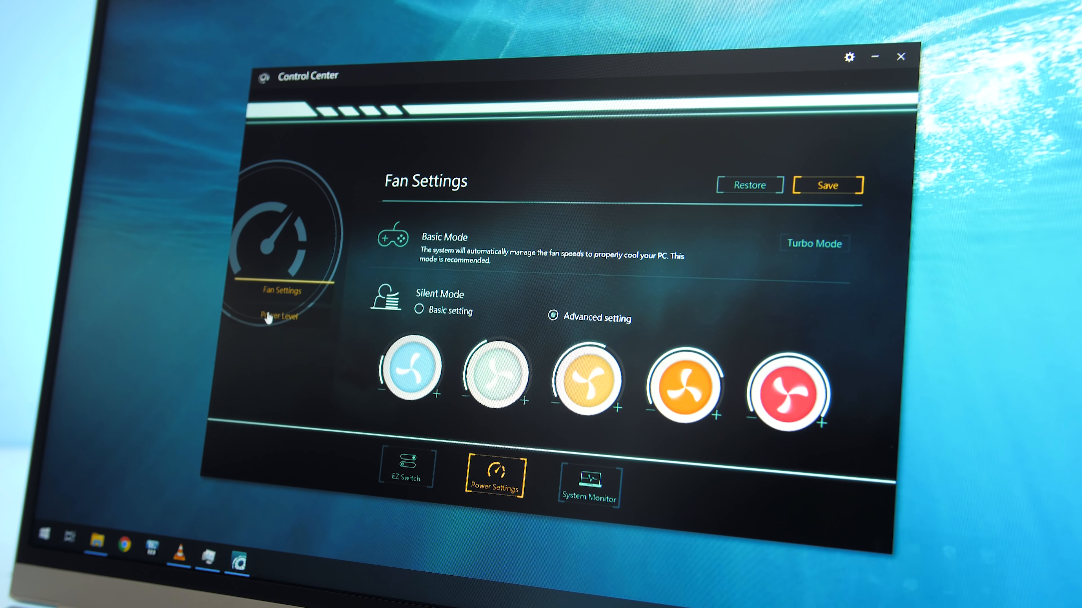
- Review the Power Level options, return to Fan Settings, and bring up the System Dashboard
click(276, 316)
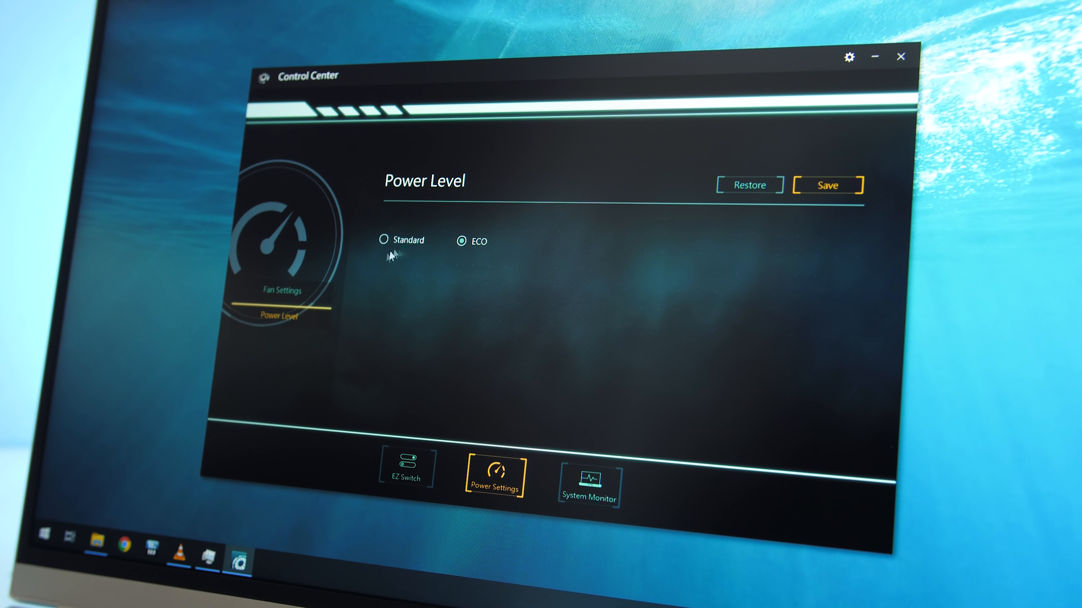
click(281, 290)
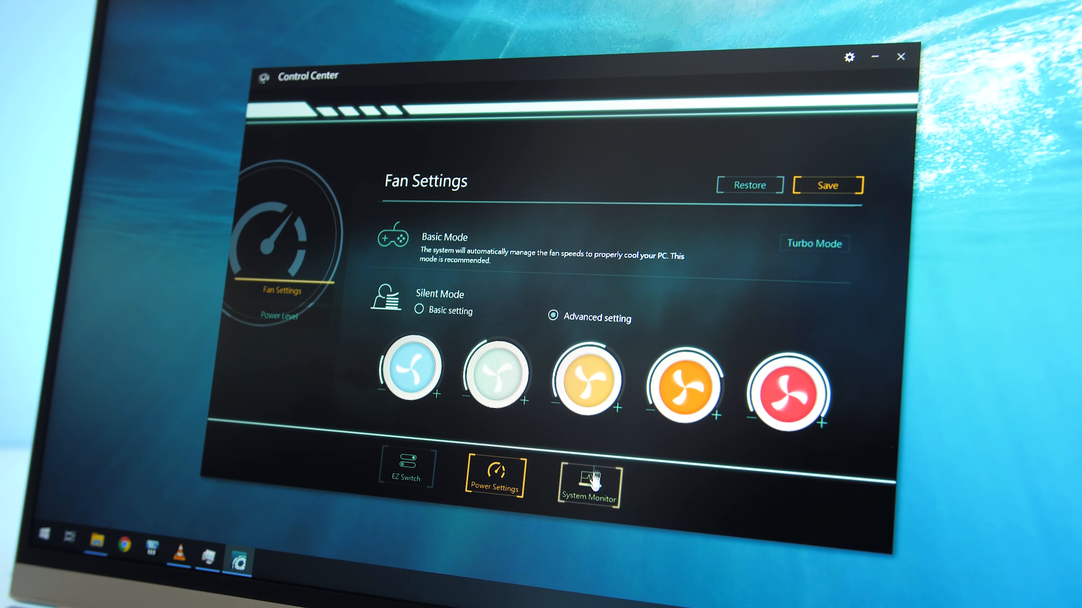
click(588, 484)
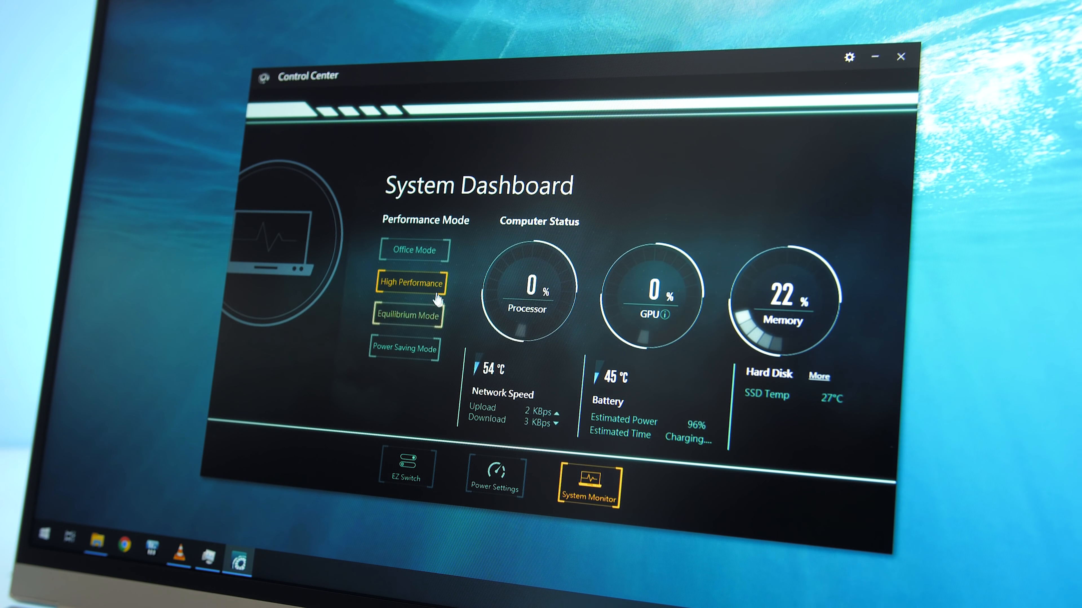